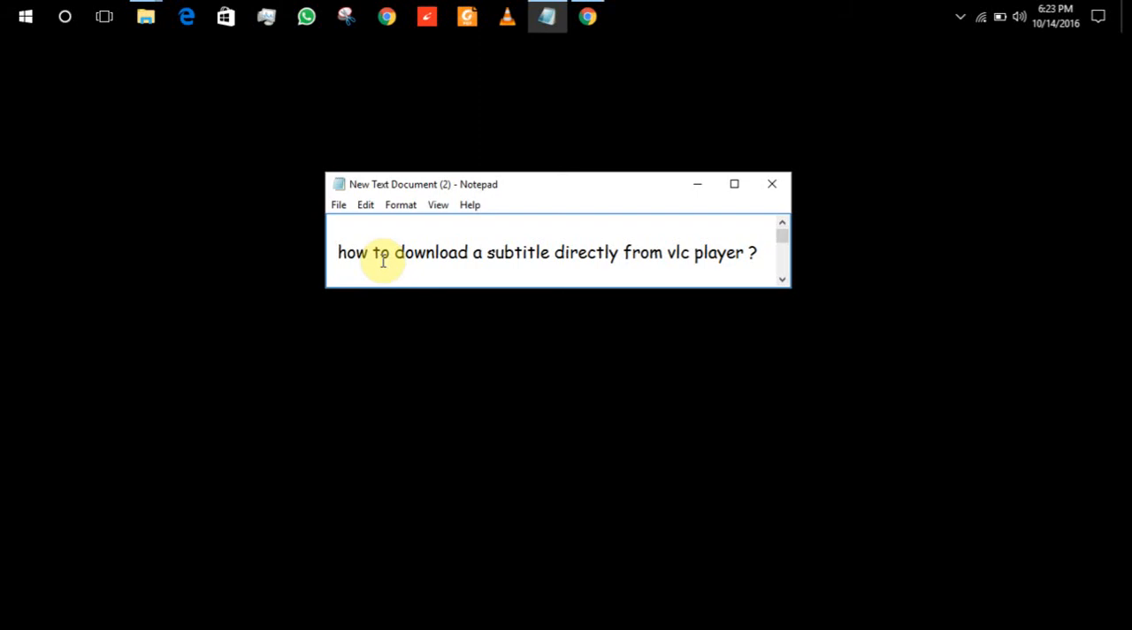
mouse_move(678, 257)
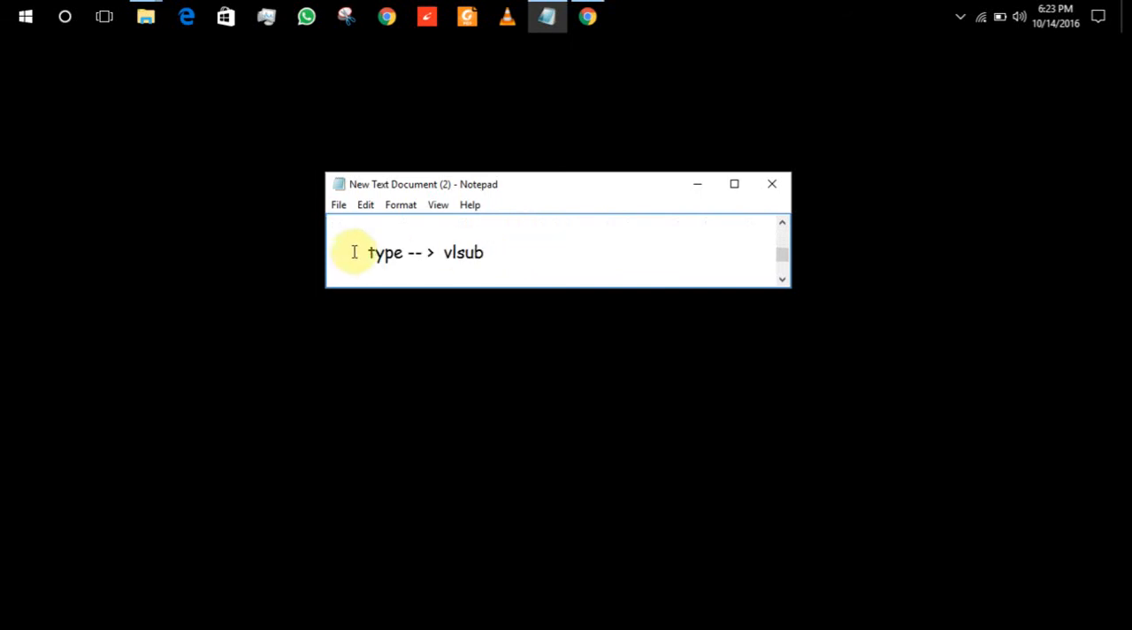
Select the word 'vlsub' in the Notepad line 'type --> vlsub'.
double_click(464, 252)
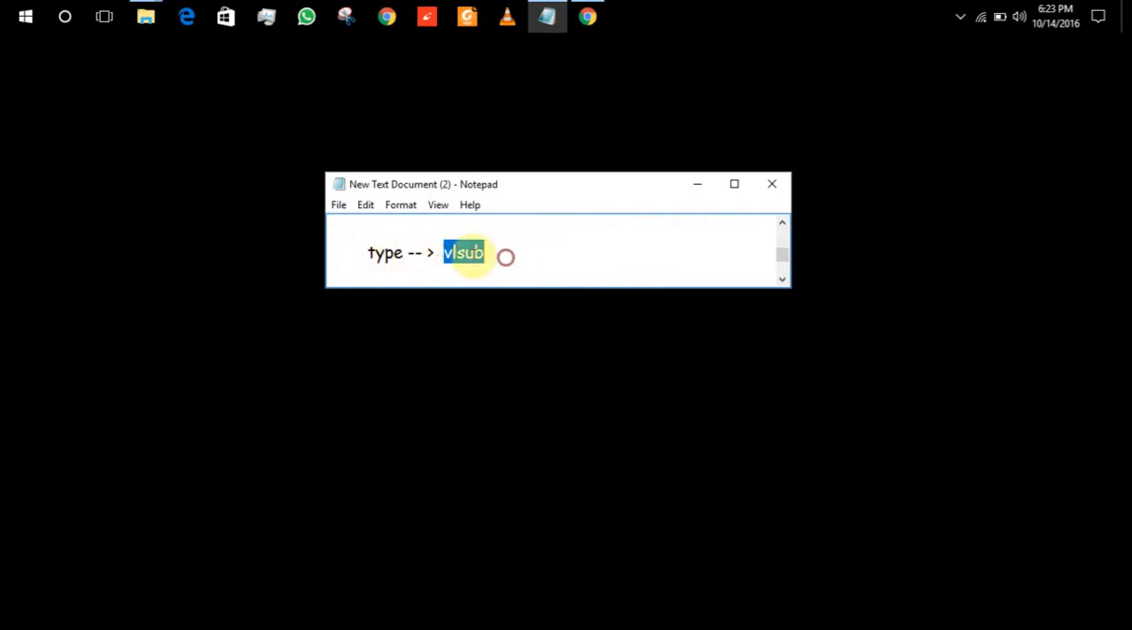
mouse_move(590, 16)
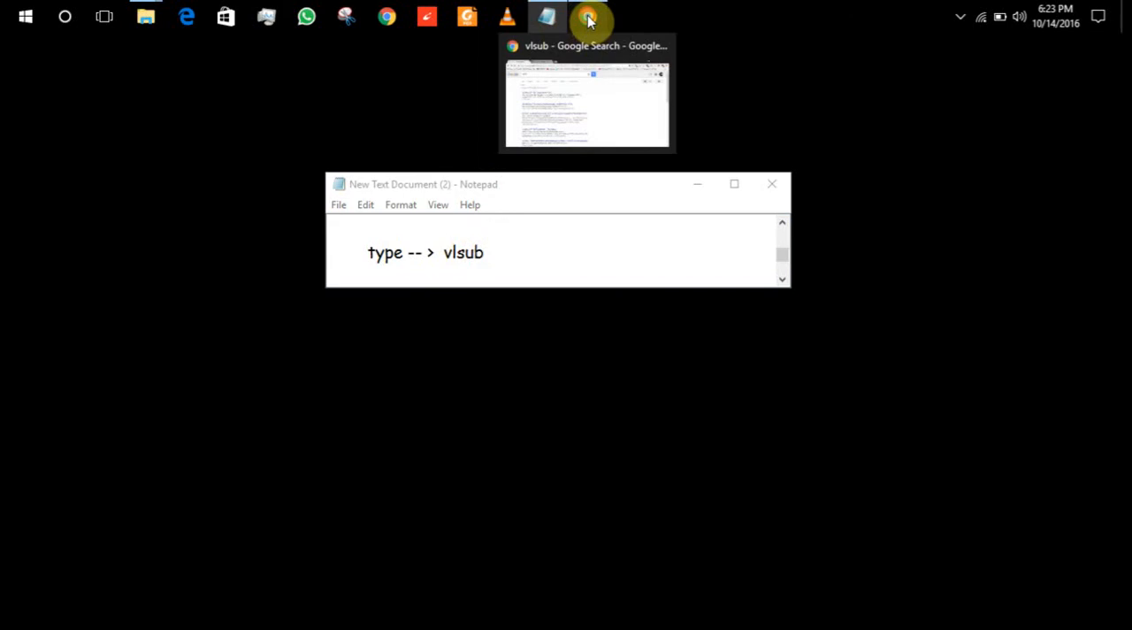
Download the exebetche/vlsub GitHub repository as the vlsub-master ZIP.
click(587, 16)
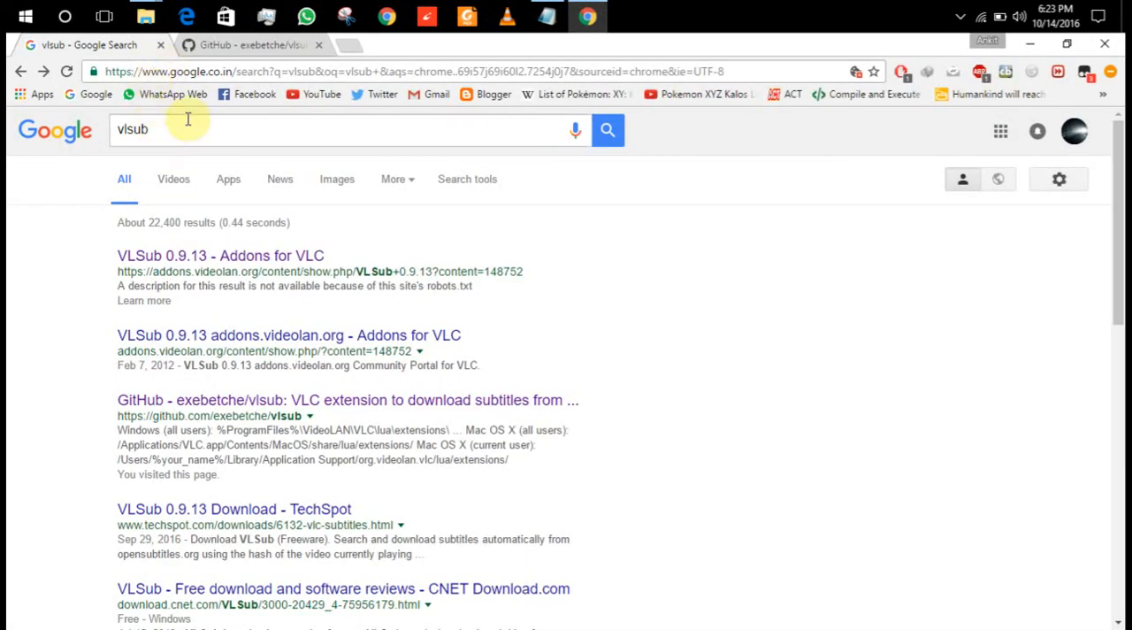
scroll(down, 3)
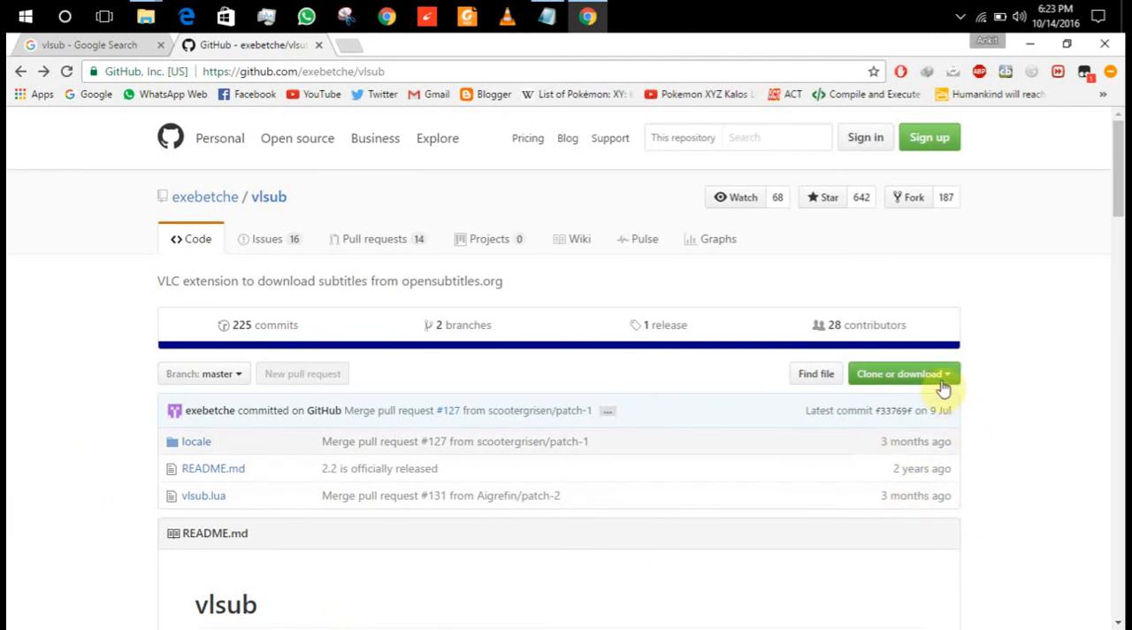
click(900, 373)
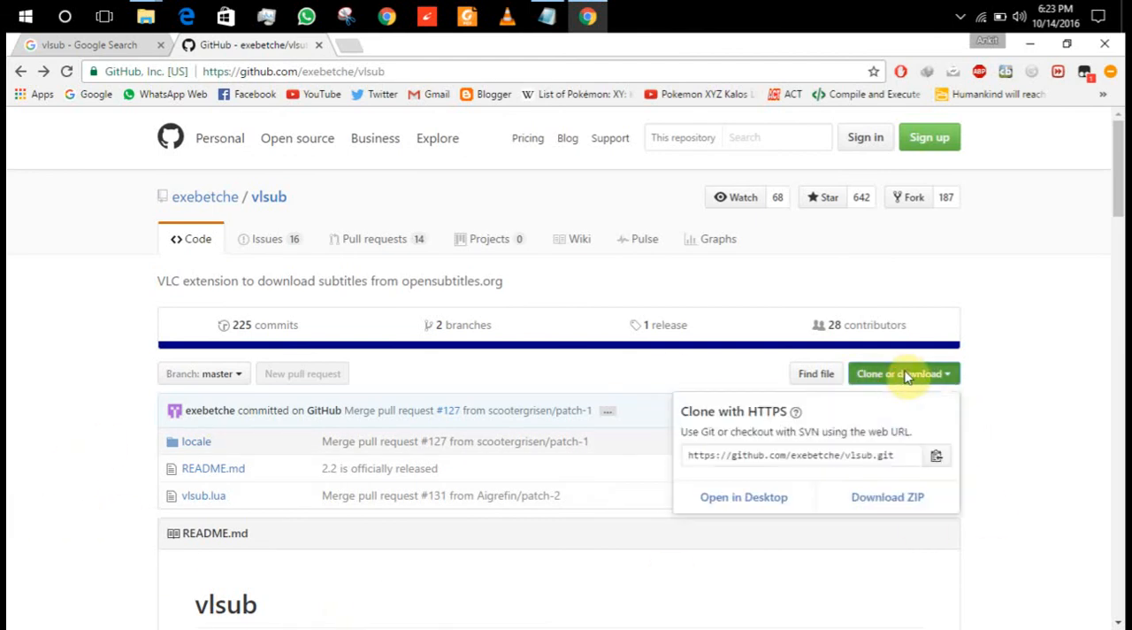
mouse_move(887, 497)
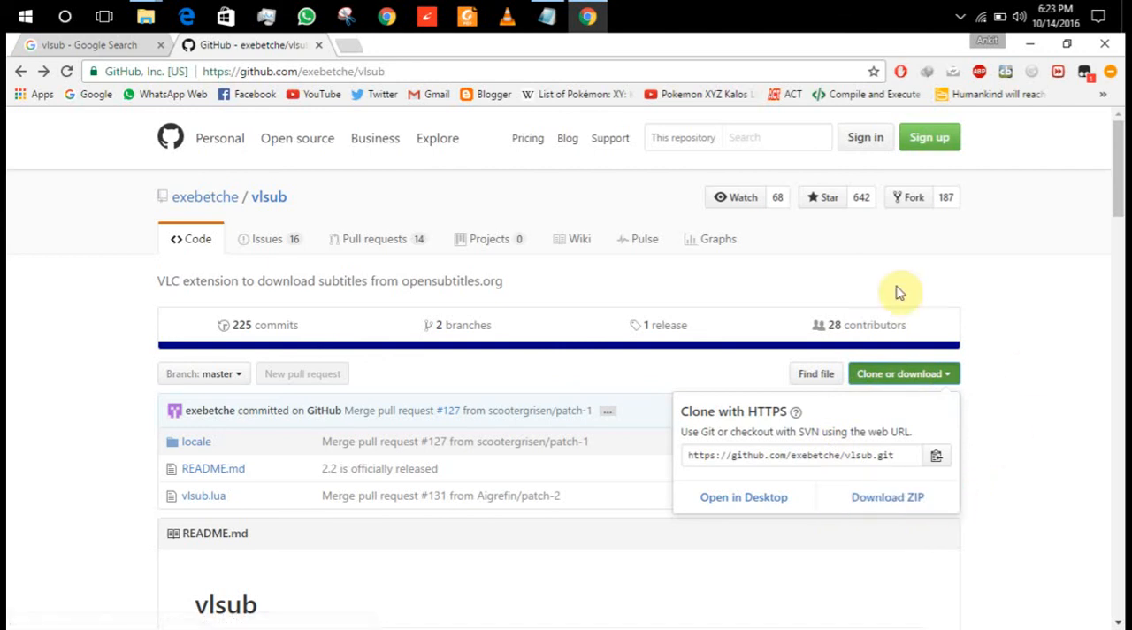
click(146, 15)
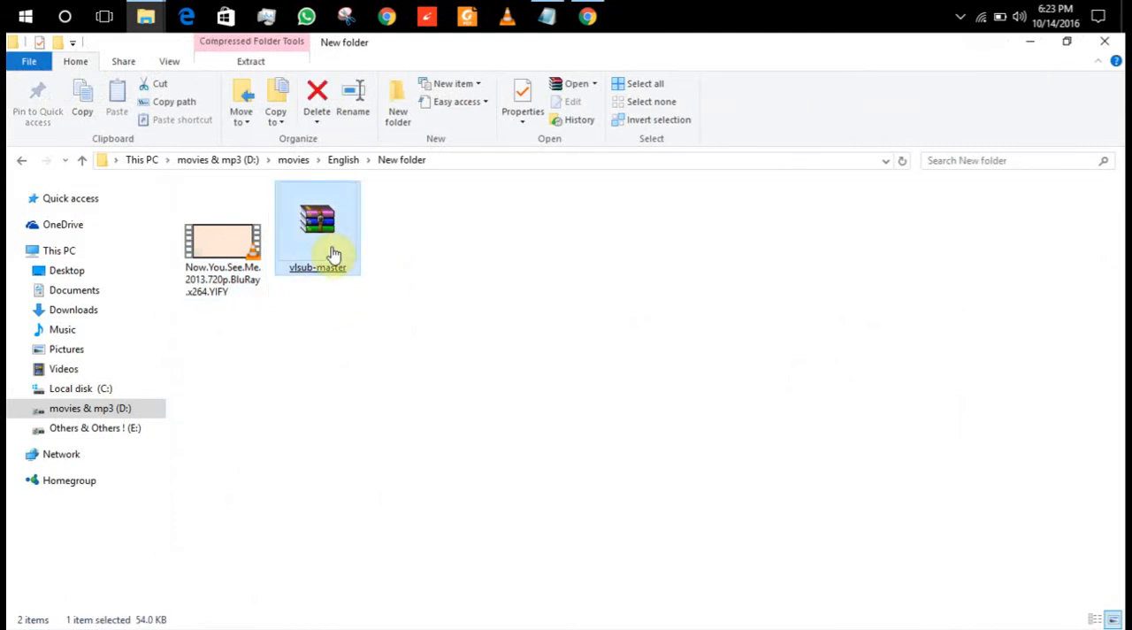
Open vlsub-master.zip in WinRAR and dismiss the license reminder.
right_click(317, 228)
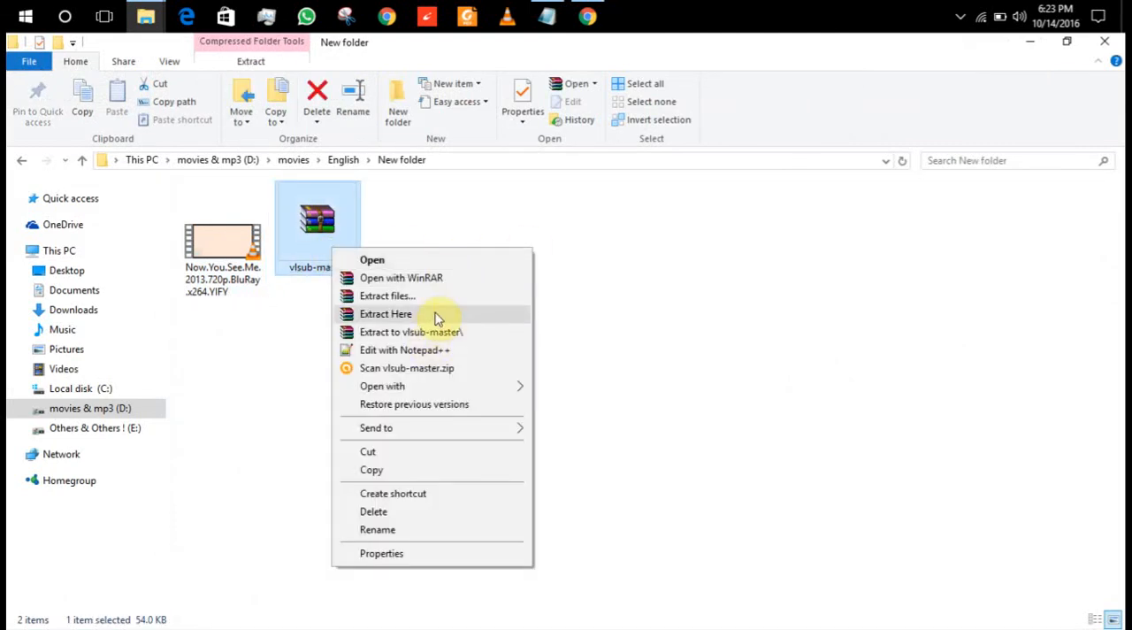
click(400, 276)
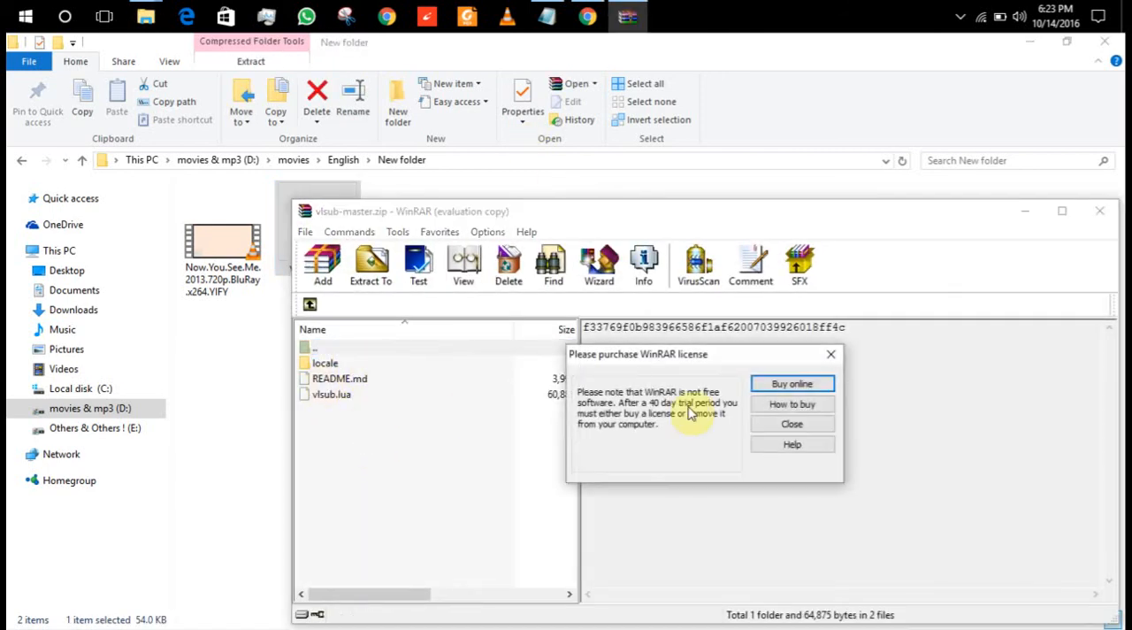
click(792, 422)
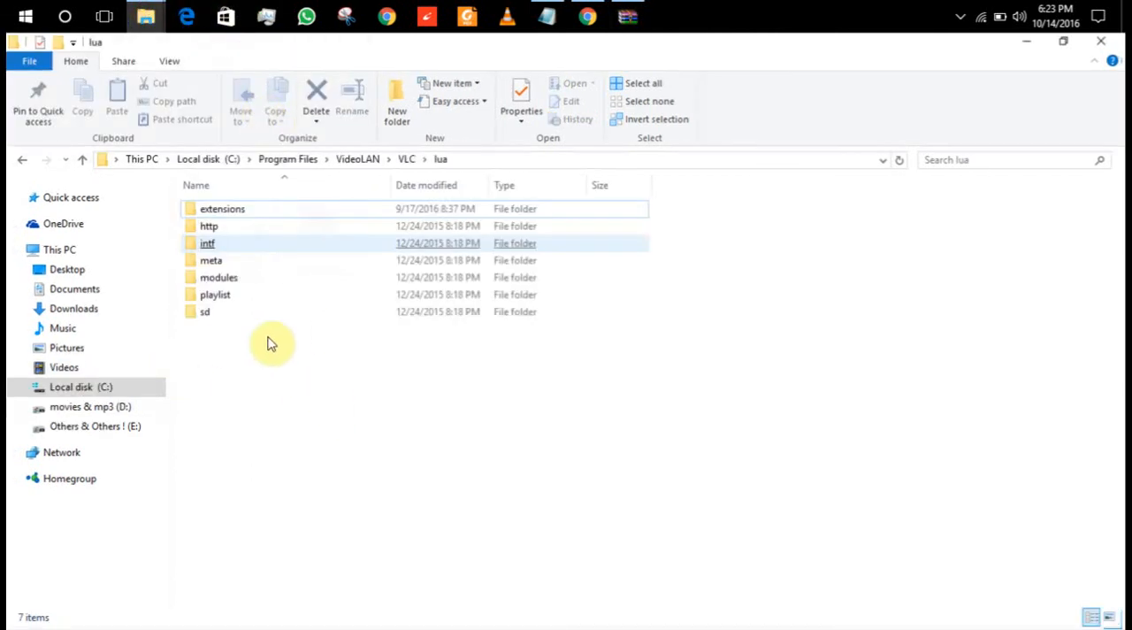
Confirm C:\Program Files\VideoLAN\VLC\lua\extensions already contains vlsub.lua and VLSub.luac.
click(222, 208)
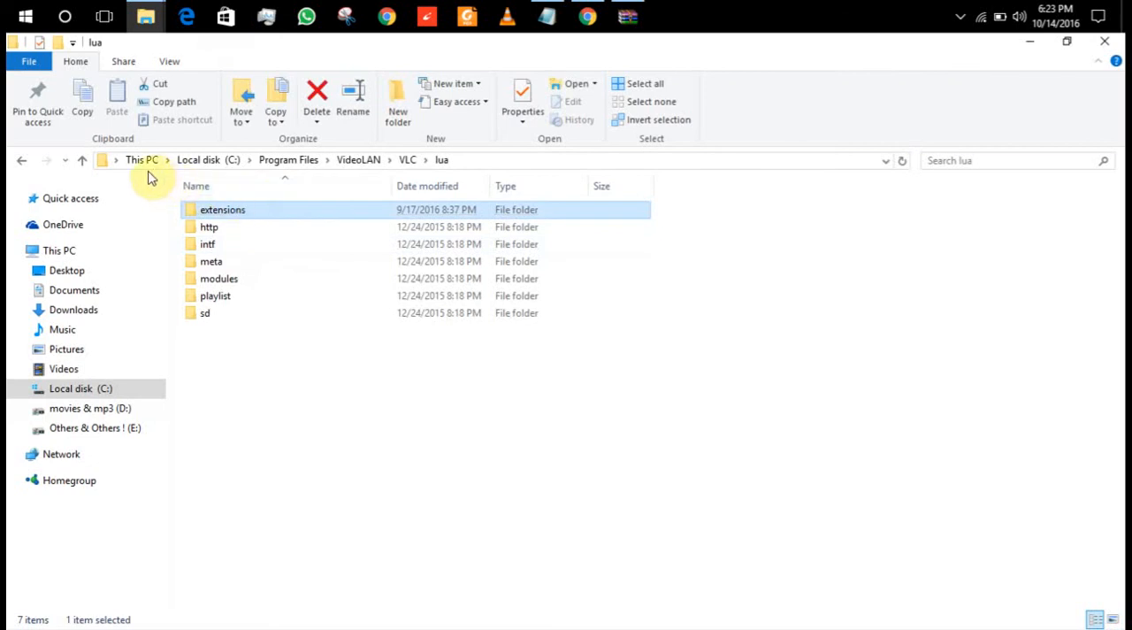
mouse_move(212, 172)
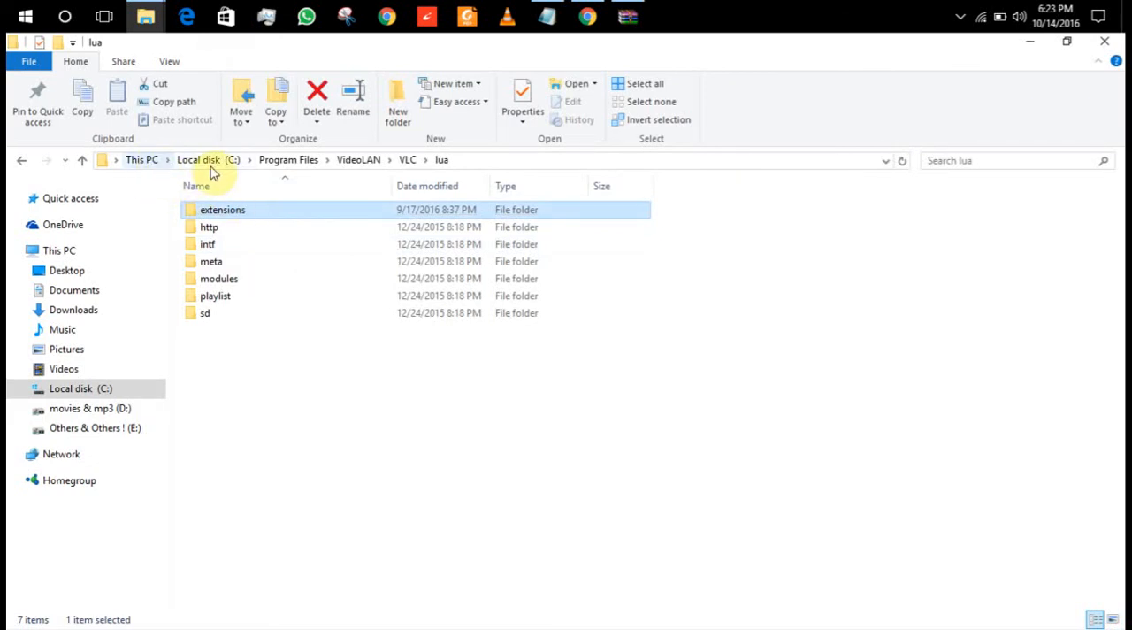
mouse_move(307, 168)
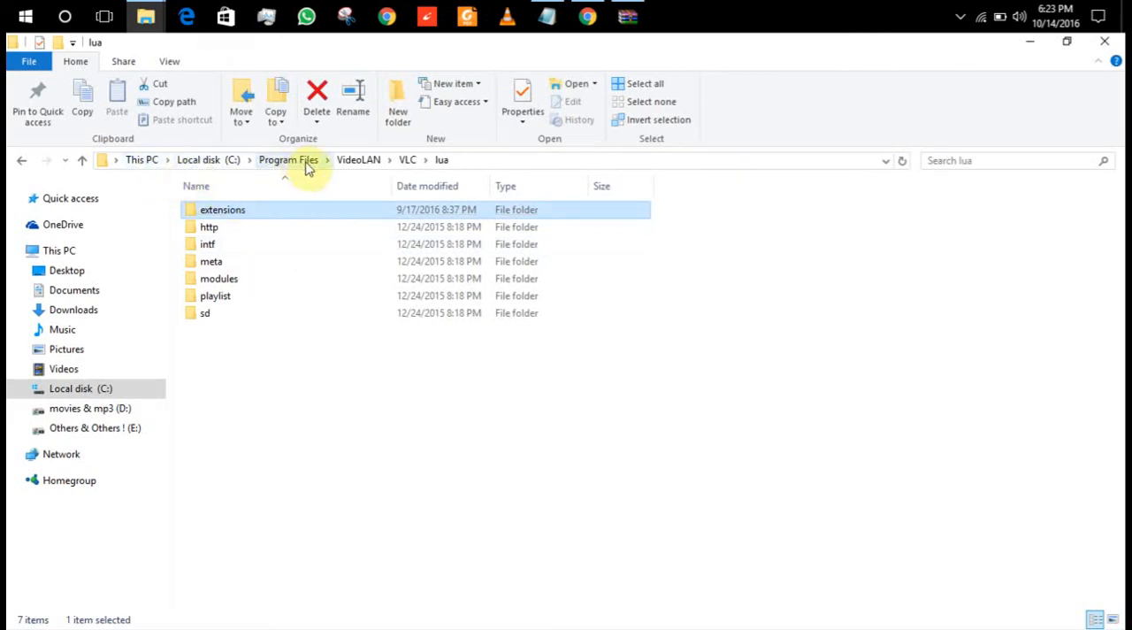
mouse_move(408, 160)
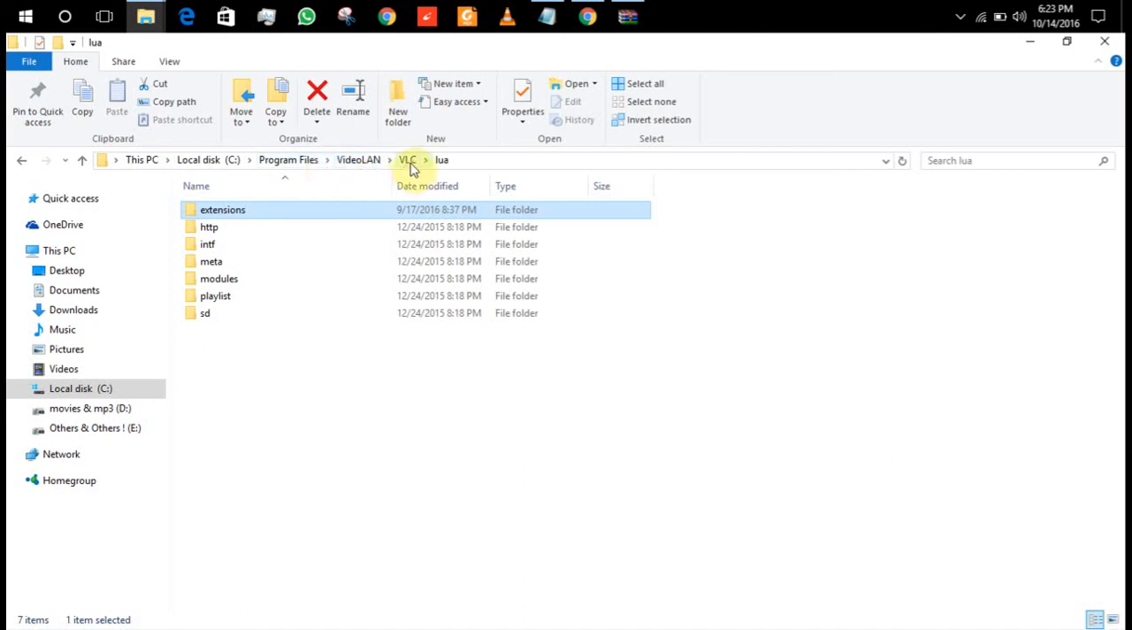
click(407, 159)
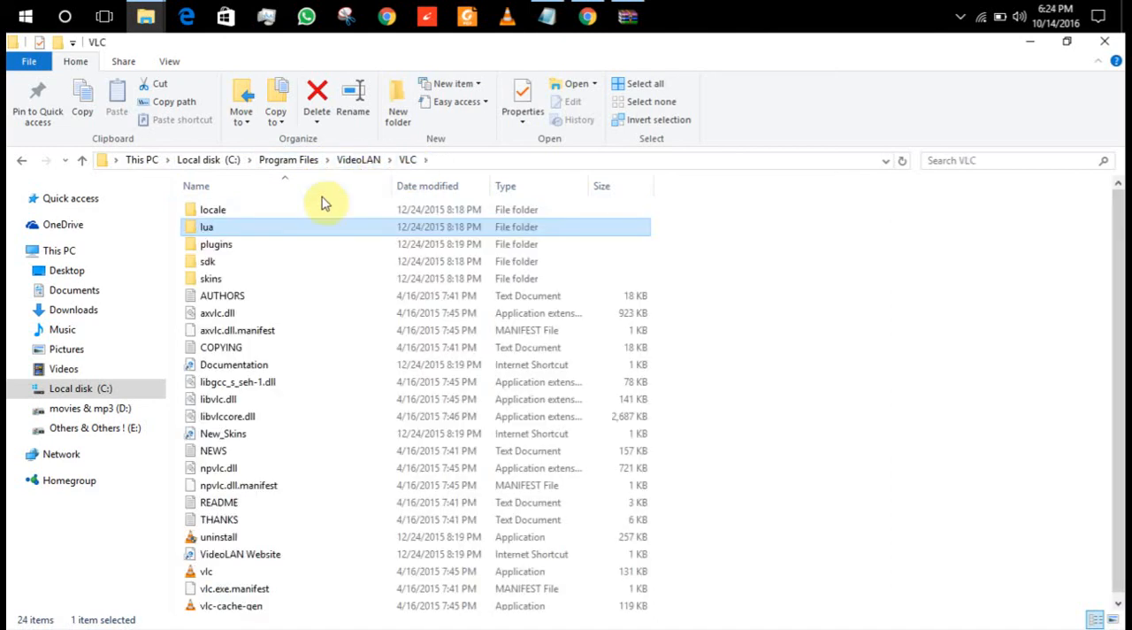
double_click(207, 227)
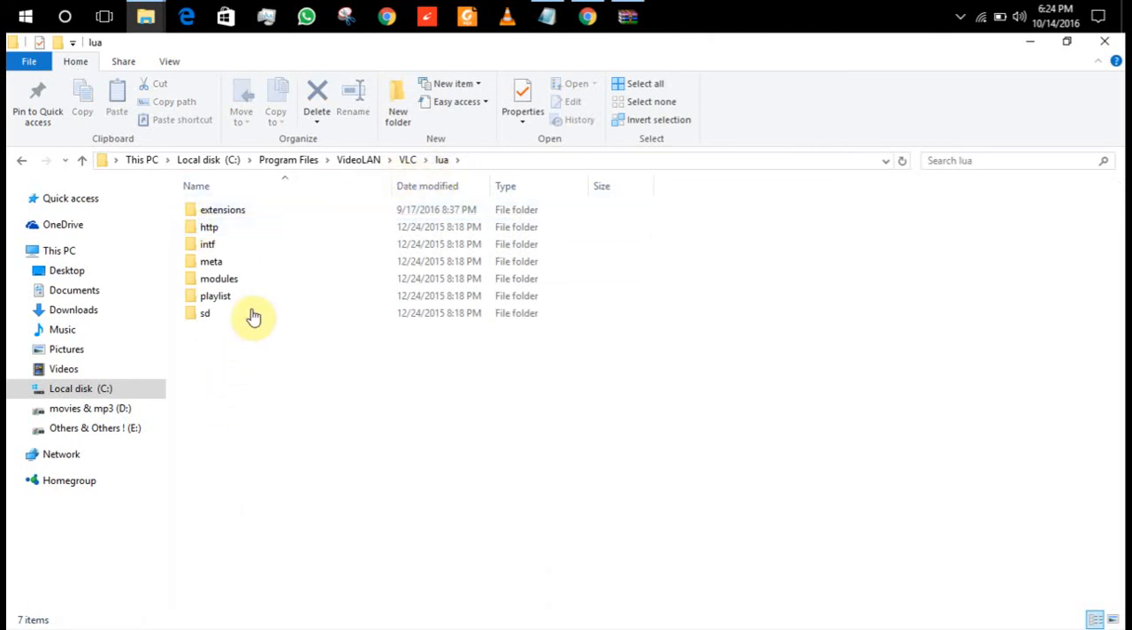
click(222, 210)
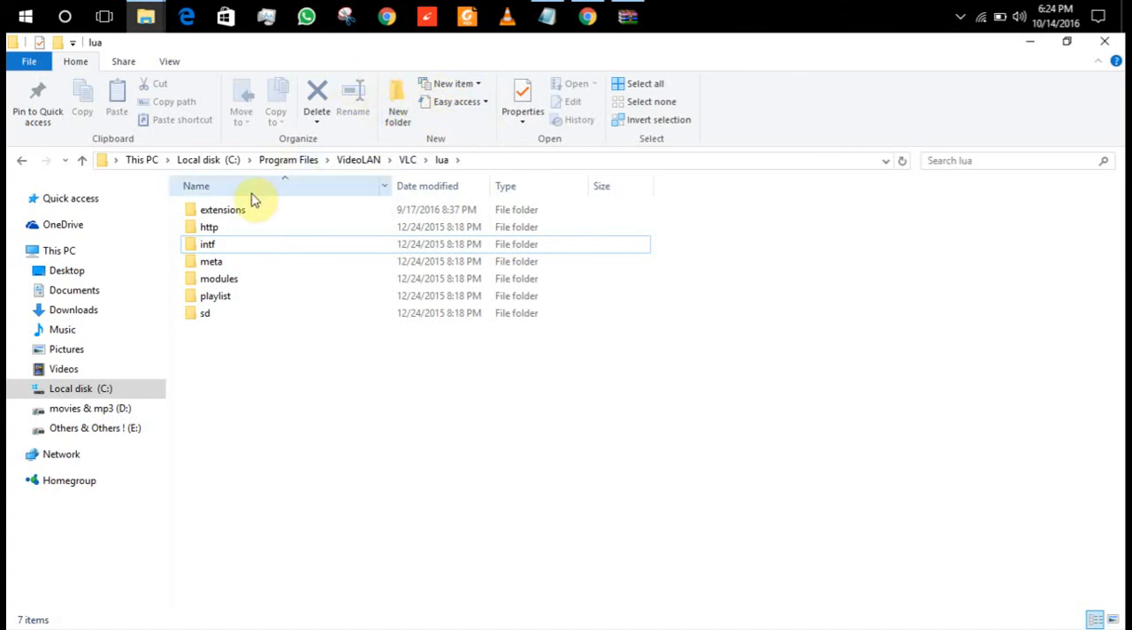
click(222, 210)
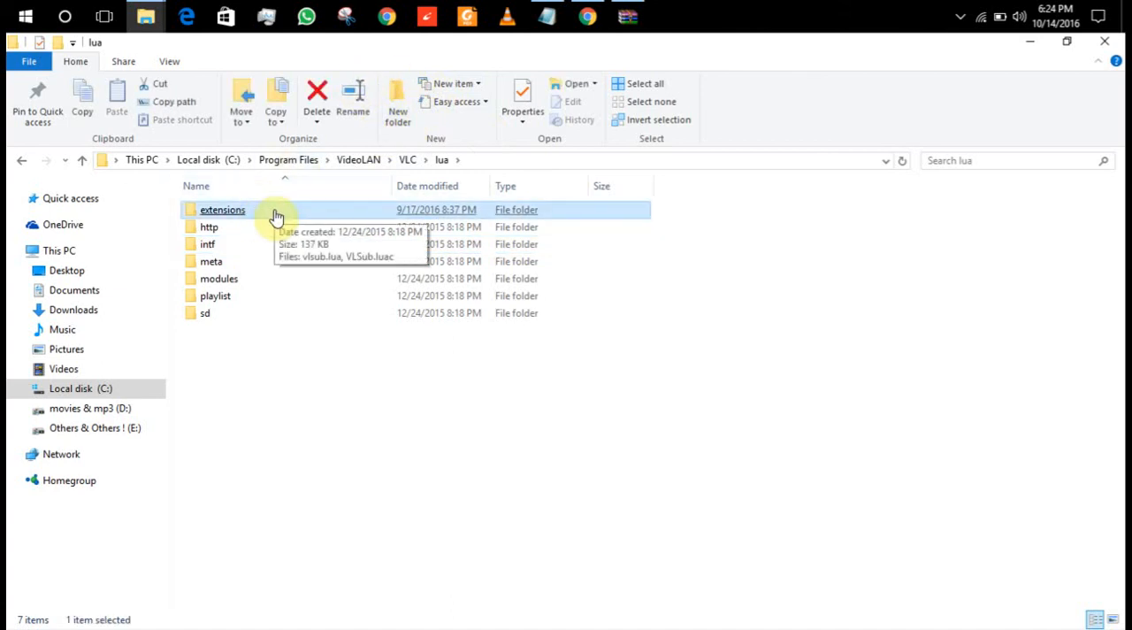
mouse_move(397, 442)
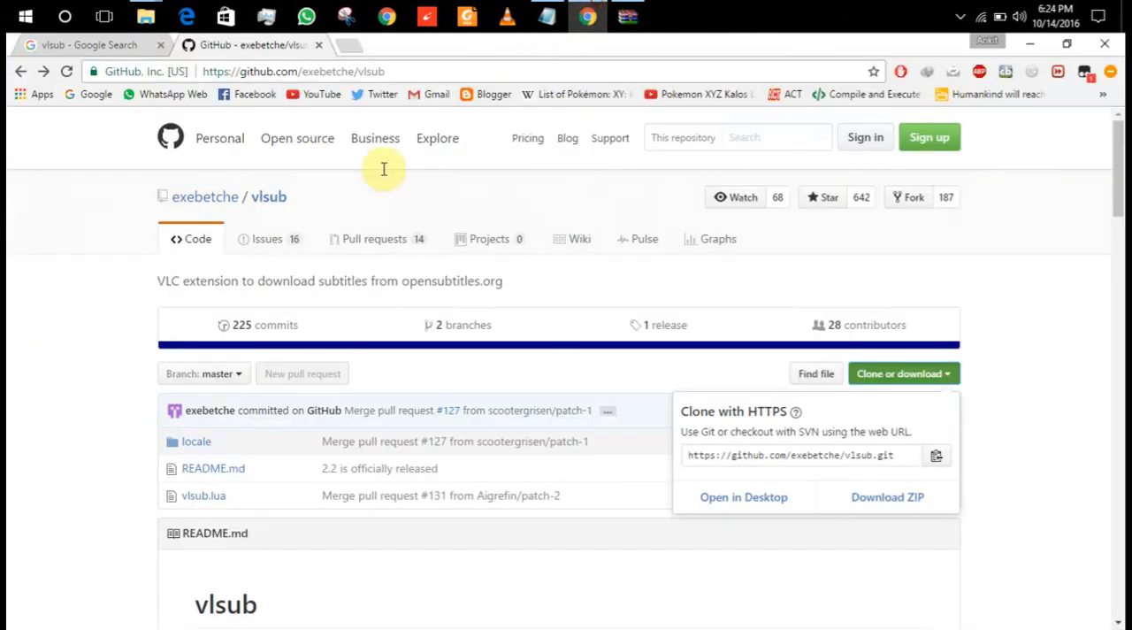
On the VLSub 0.9.13 add-on page, select the %ProgramFiles%\VideoLAN\VLC\lua\extensions path.
click(89, 44)
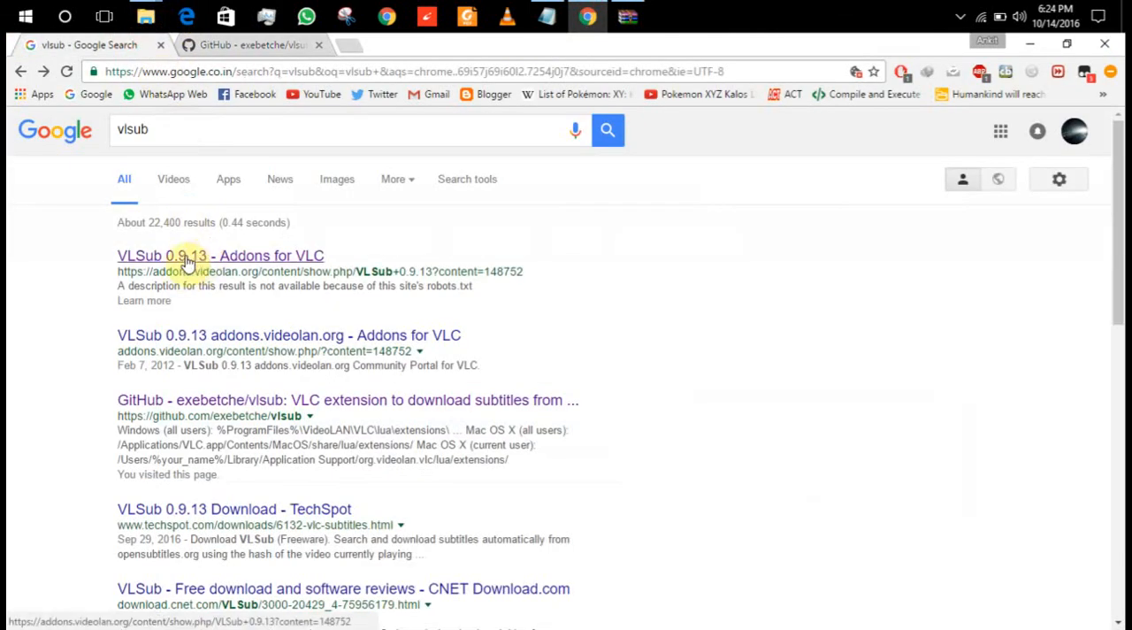
click(220, 256)
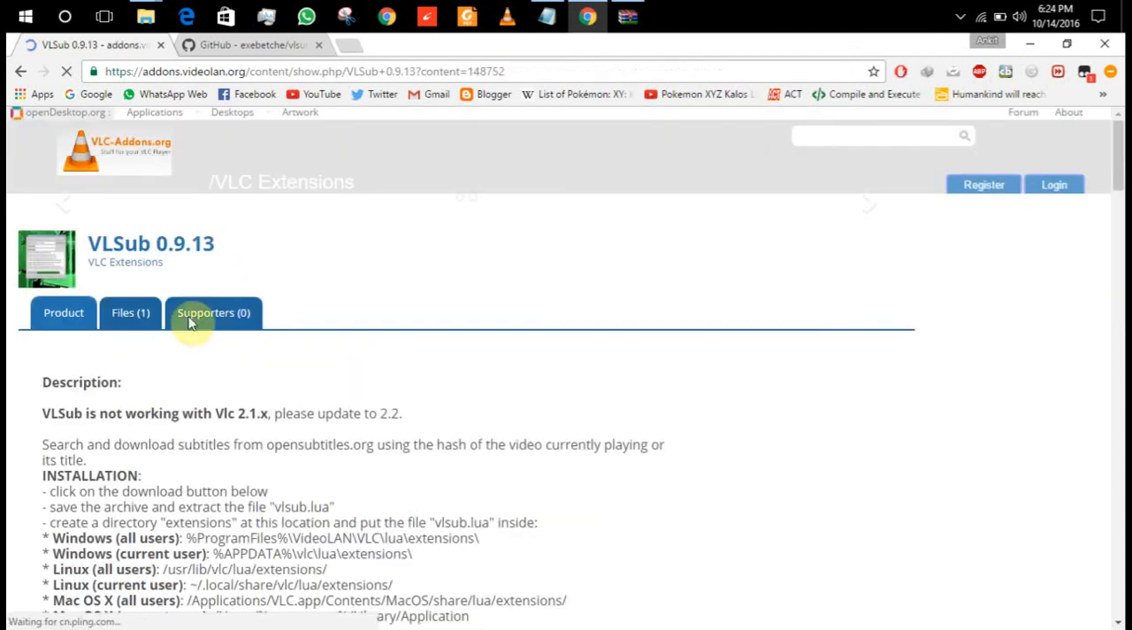
scroll(down, 3)
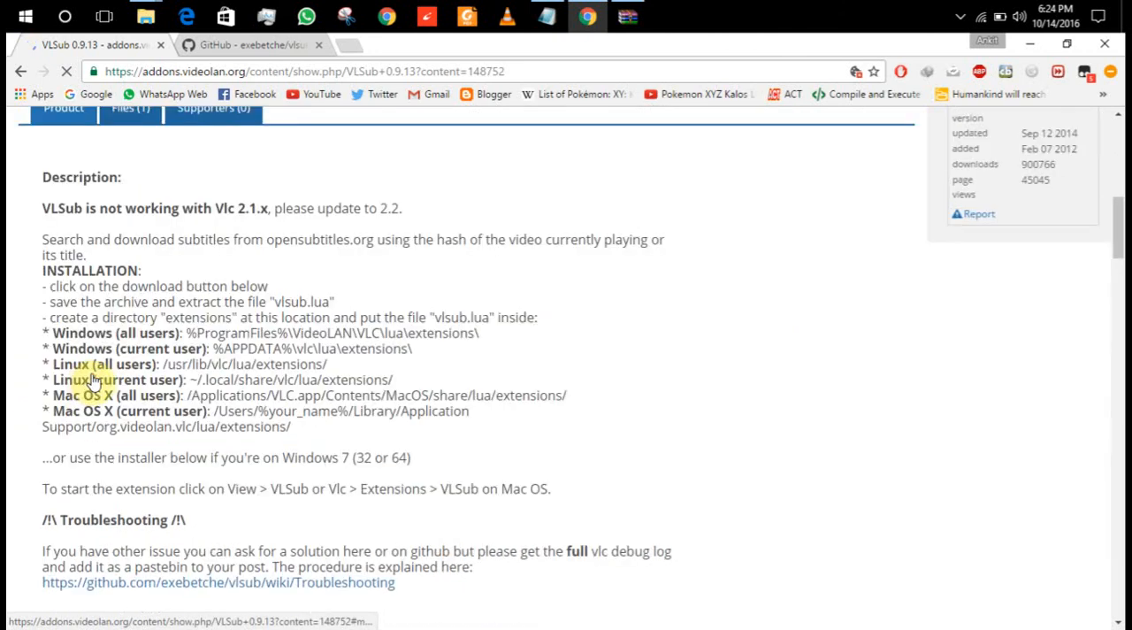
scroll(down, 3)
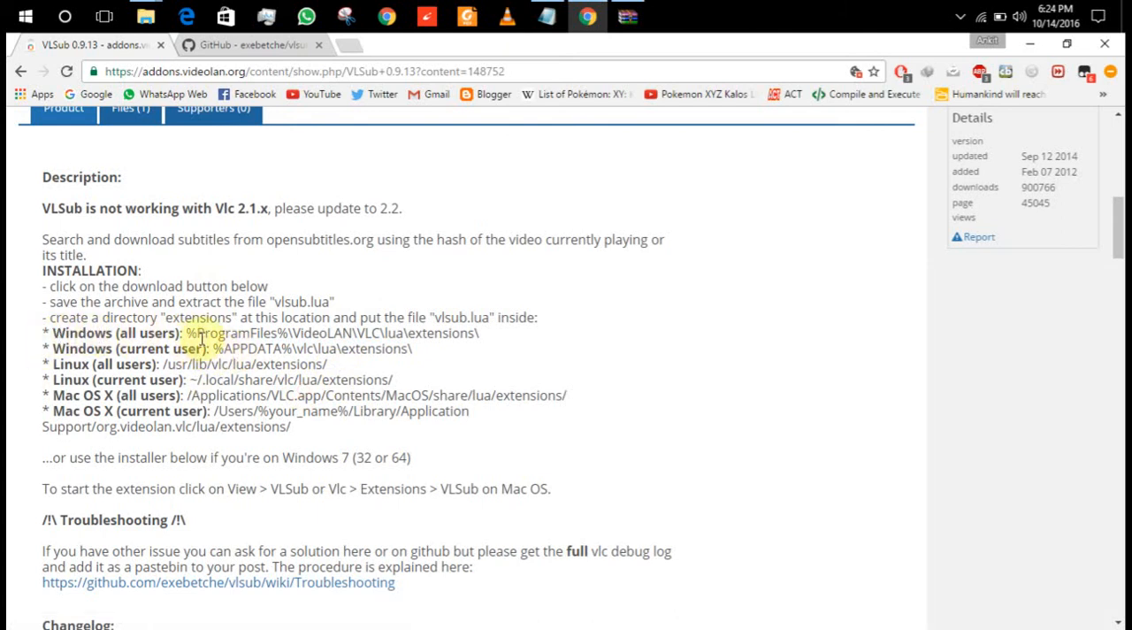
double_click(236, 332)
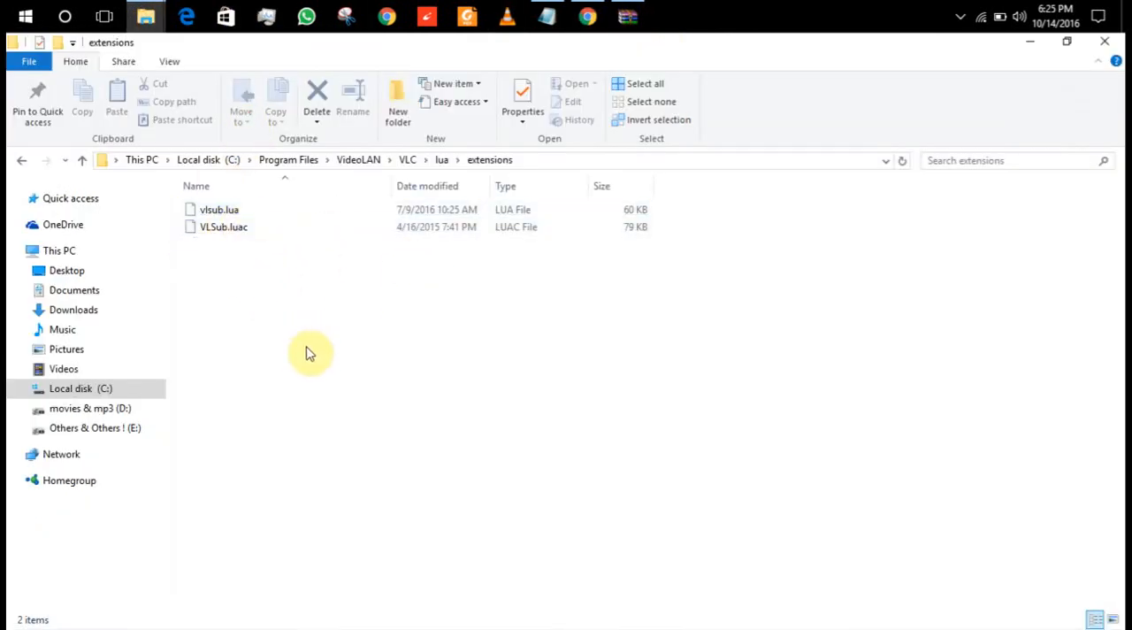
mouse_move(1116, 63)
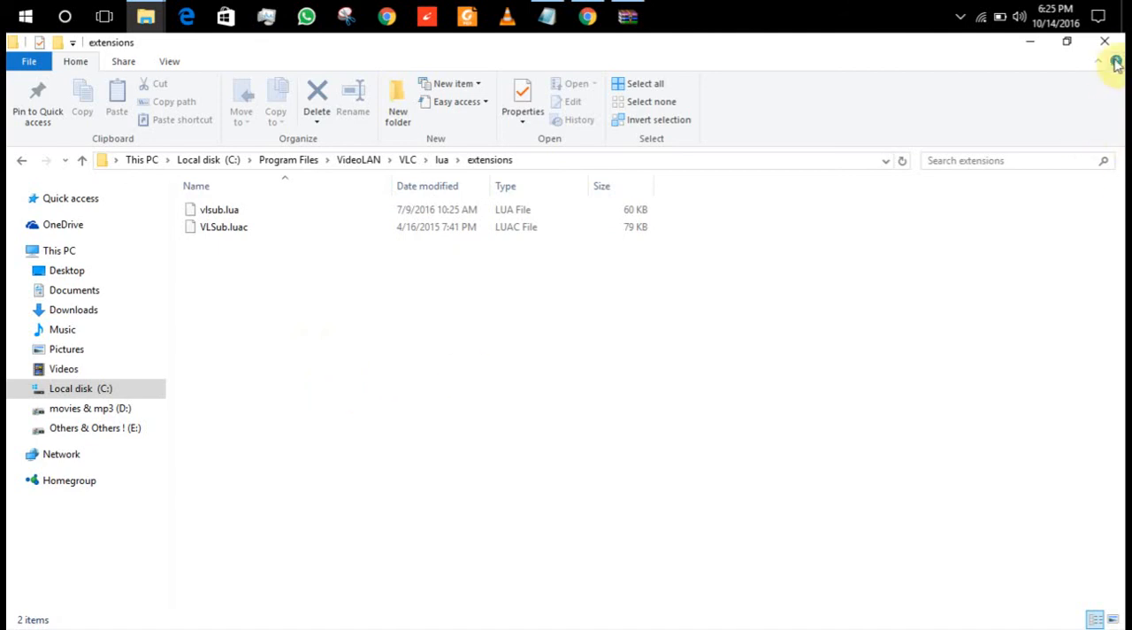
mouse_move(778, 219)
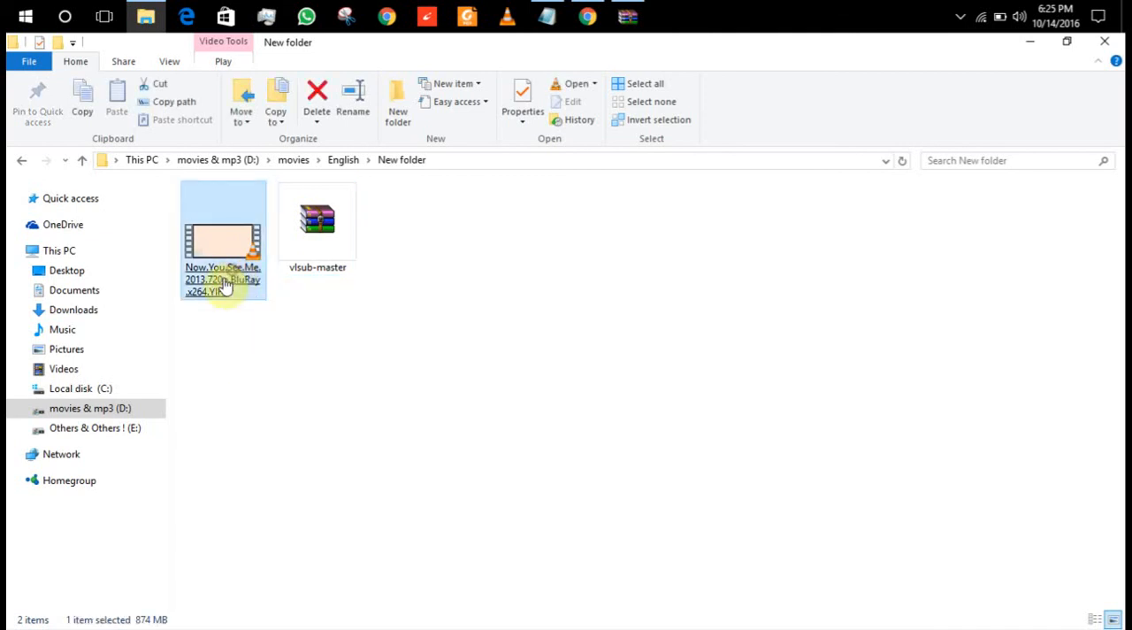
Open Now You See Me in VLC, resume from the last position, and pause.
double_click(222, 239)
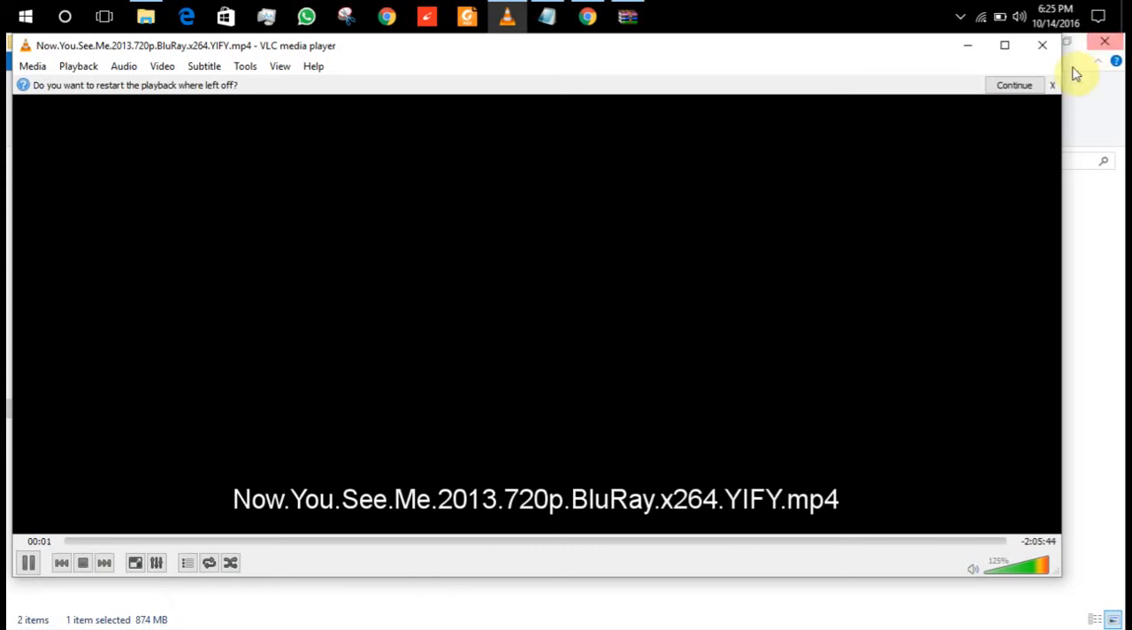
click(1015, 85)
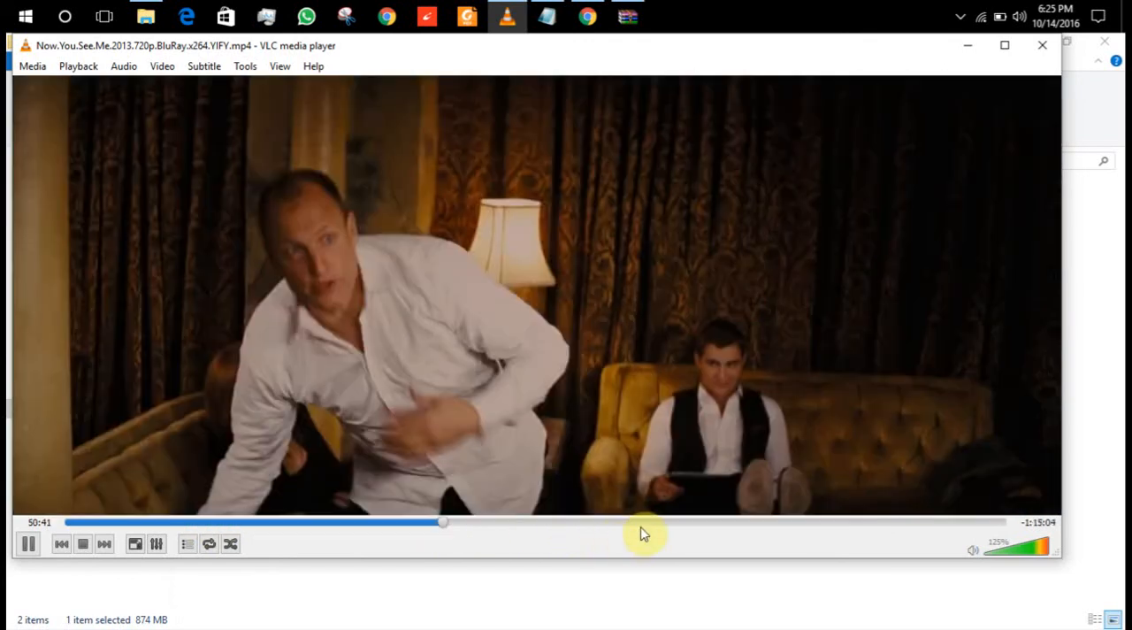
right_click(361, 122)
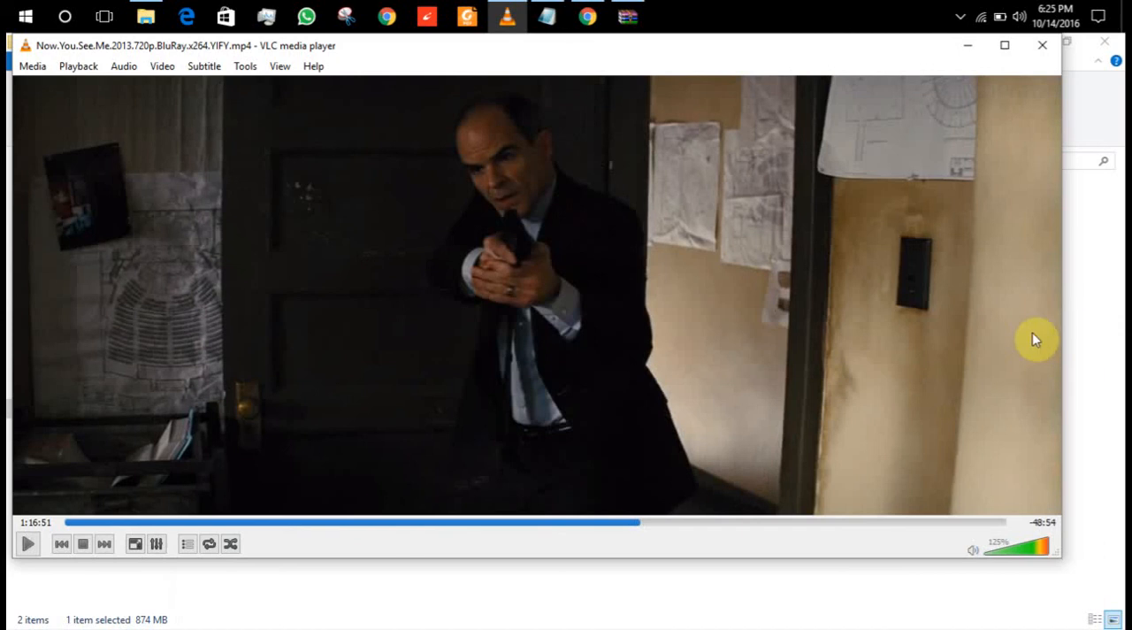
mouse_move(225, 80)
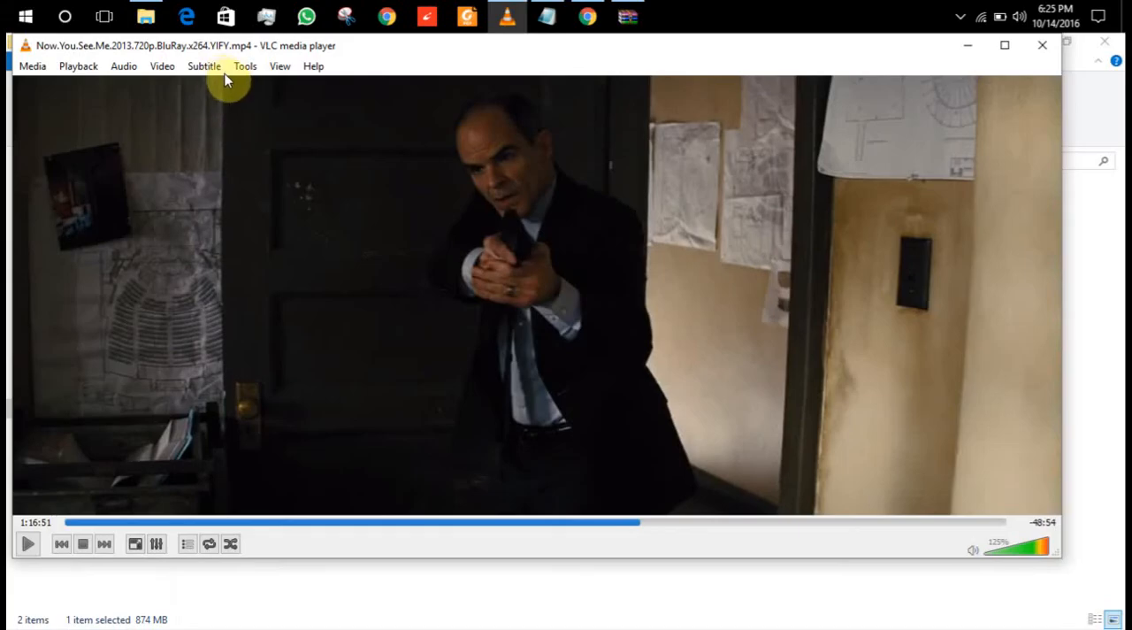
click(280, 65)
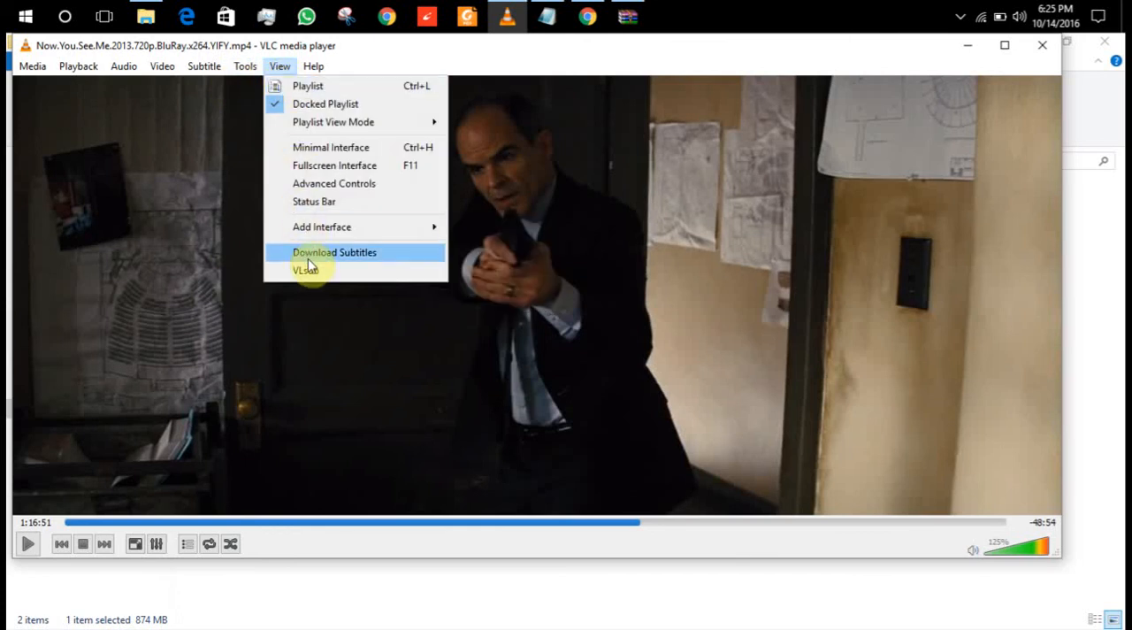
mouse_move(334, 266)
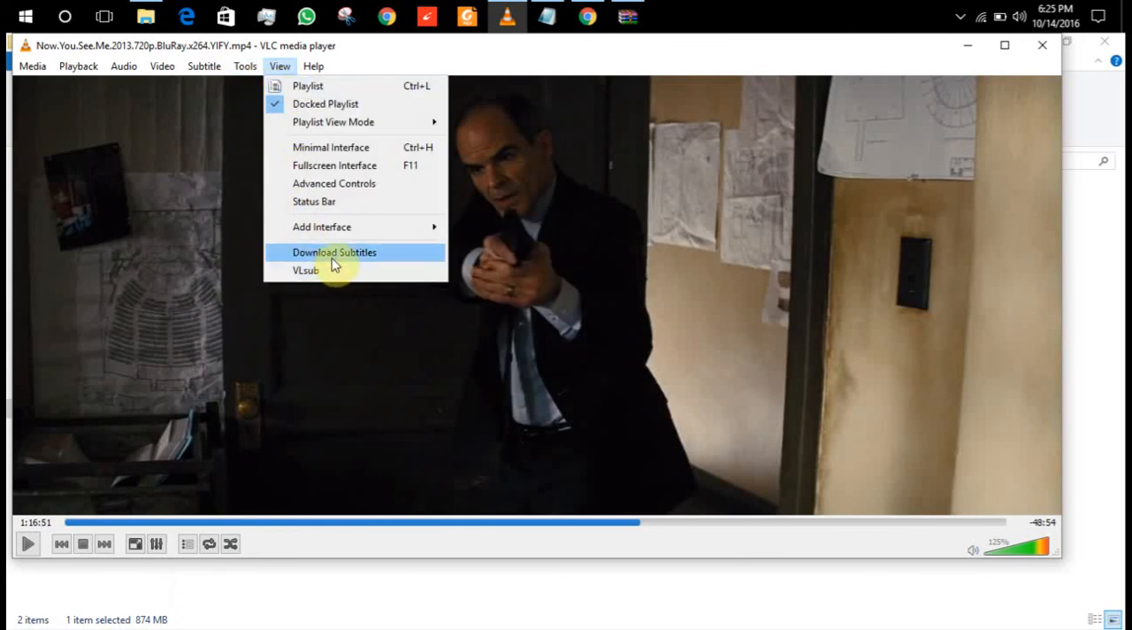
Search VLSub by hash and download the matching YIFY English .srt subtitle.
click(305, 270)
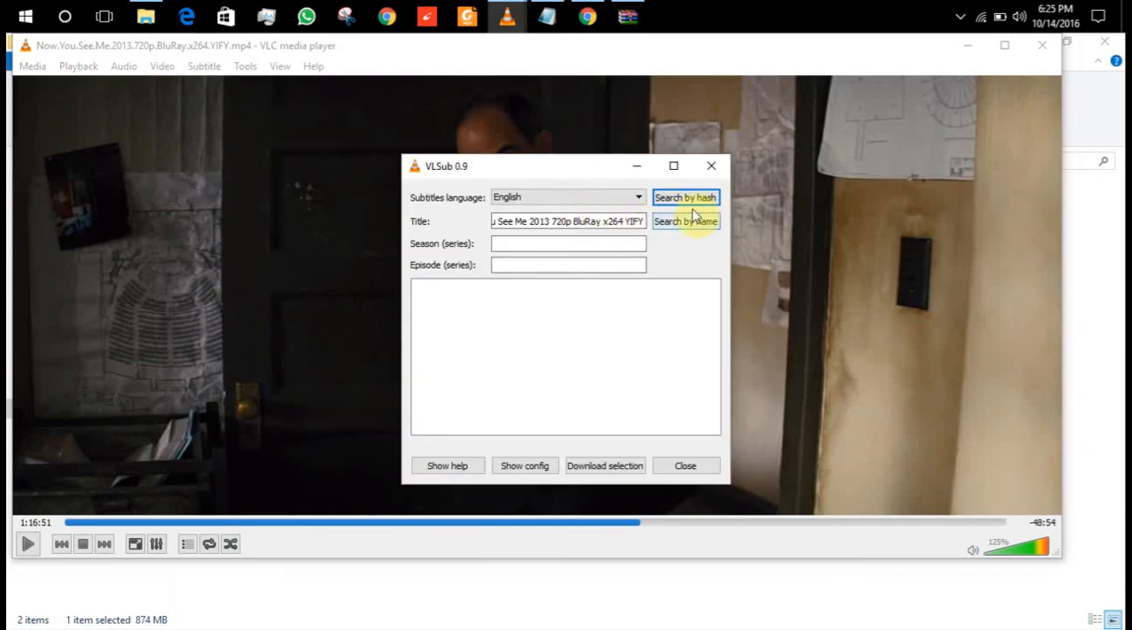
click(686, 197)
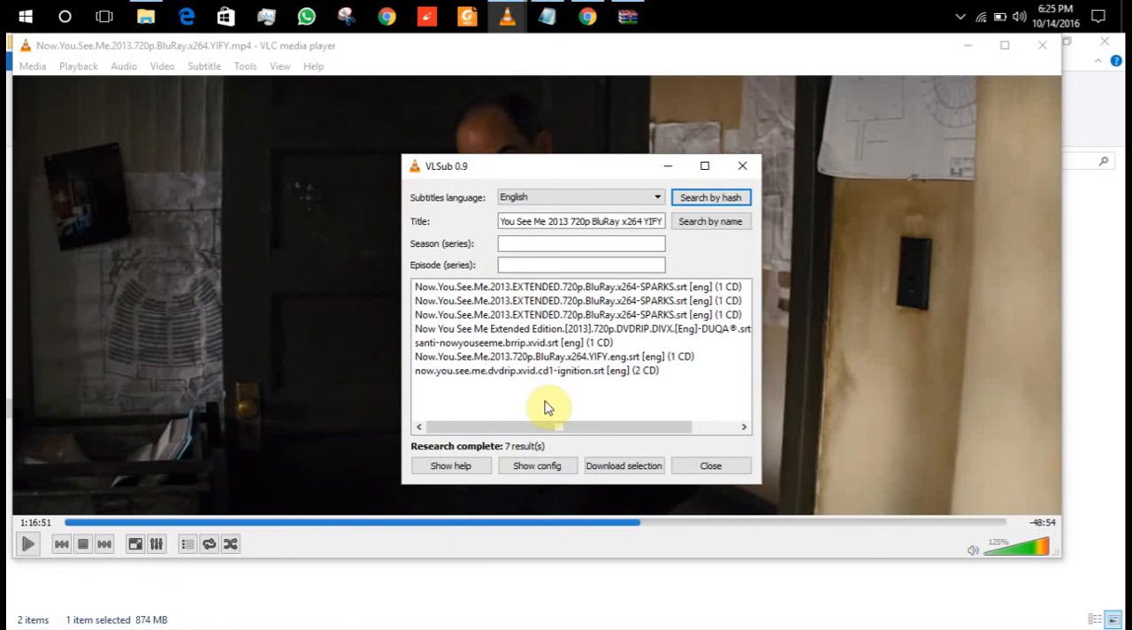
click(556, 286)
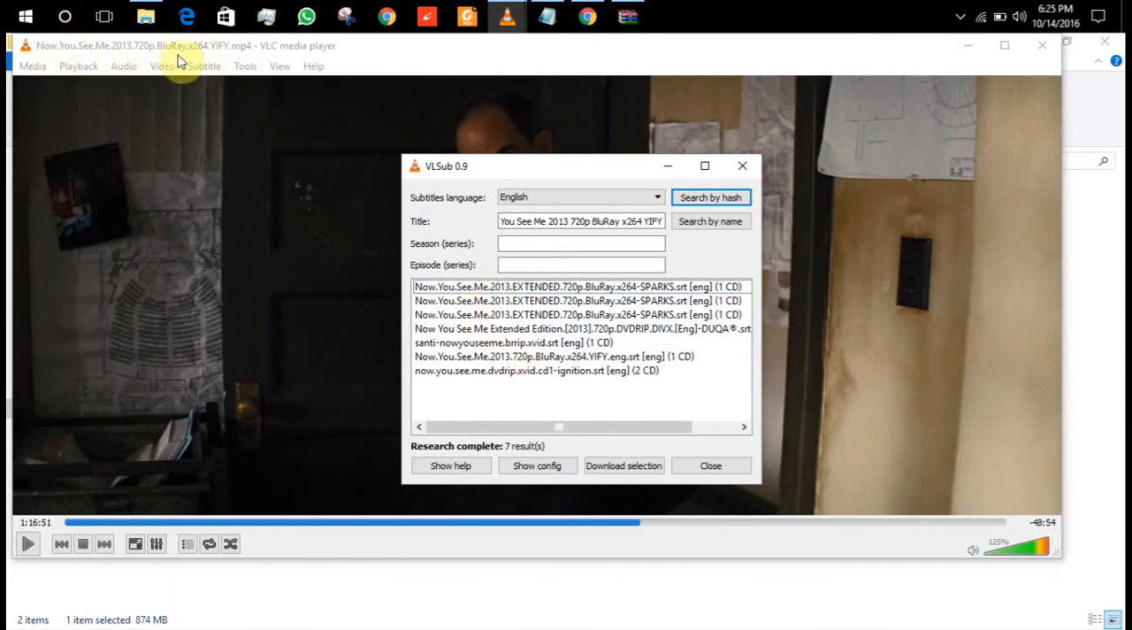
mouse_move(641, 437)
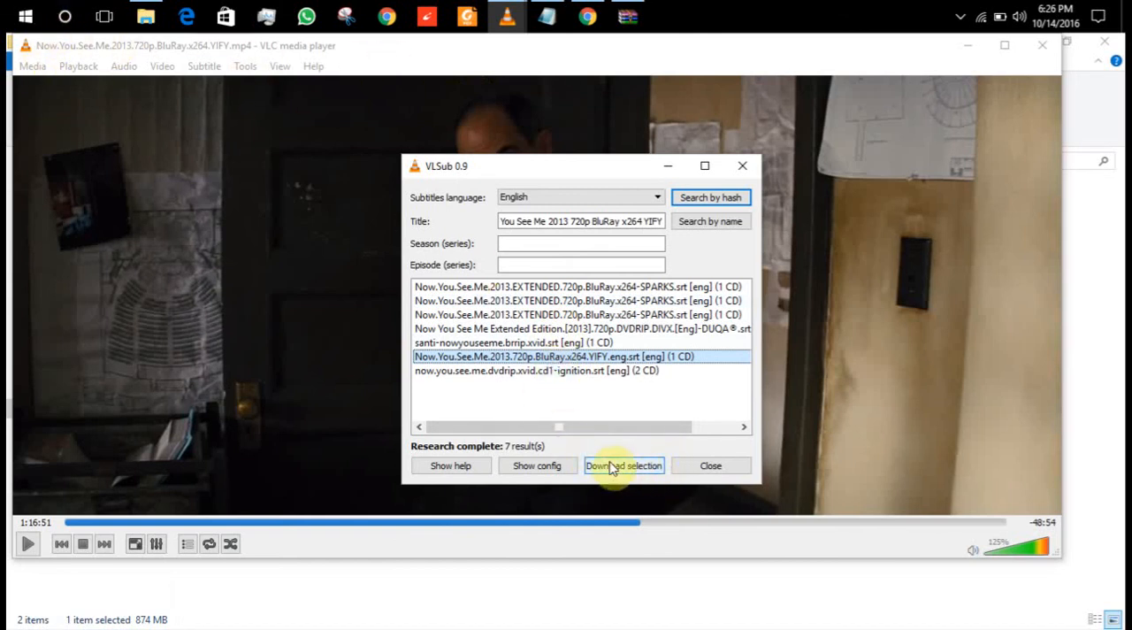
click(623, 465)
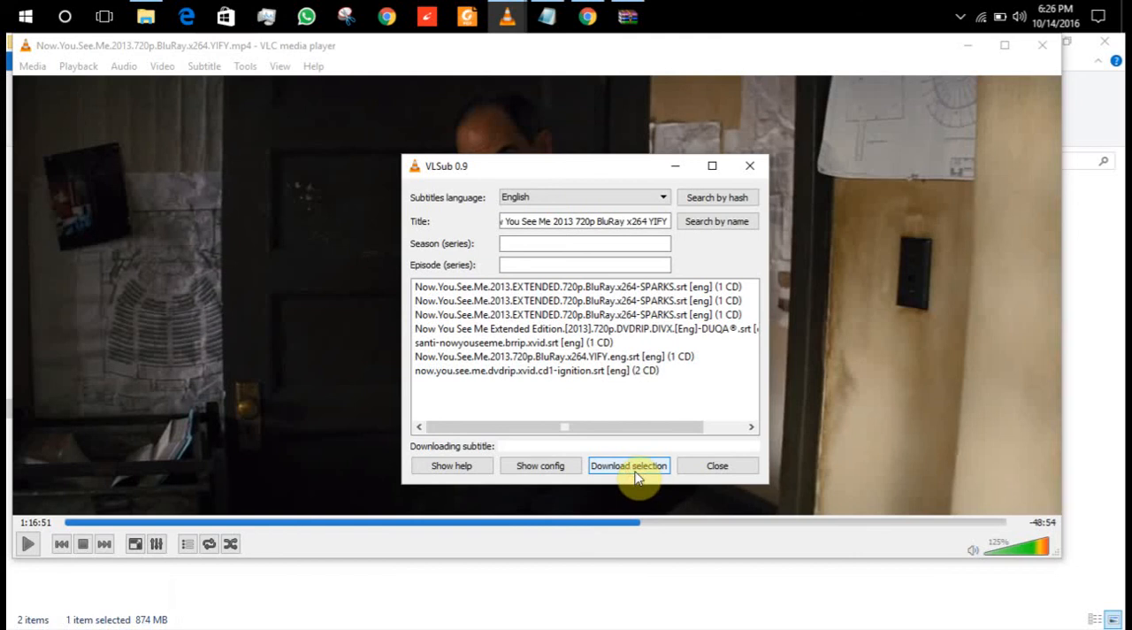
Close the VLSub window to watch the movie with English subtitles.
click(629, 466)
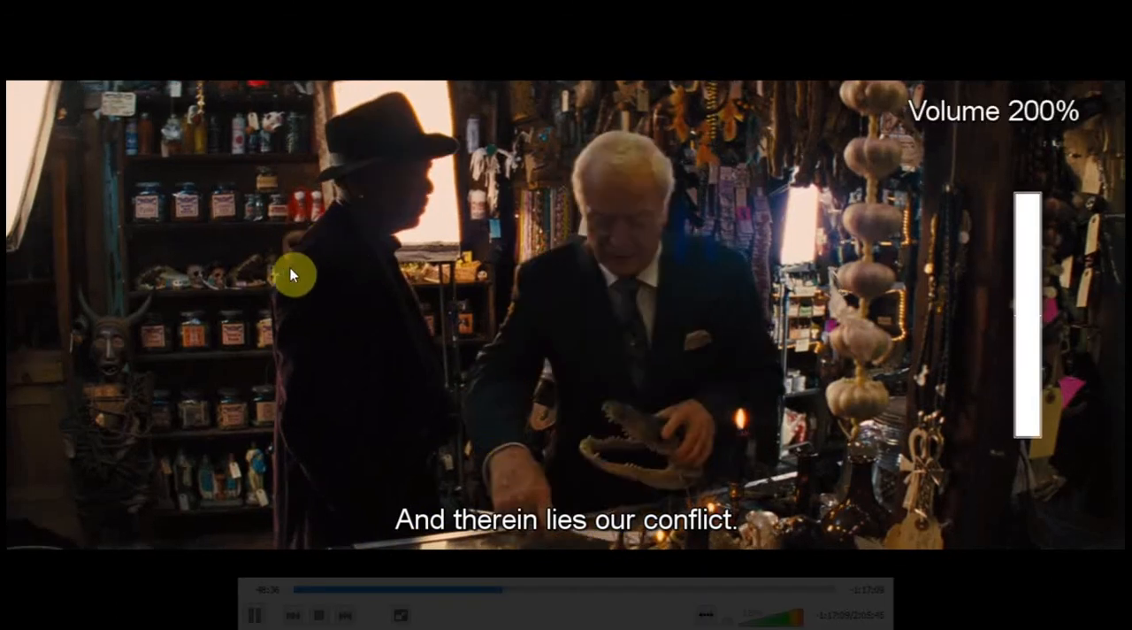
mouse_move(658, 324)
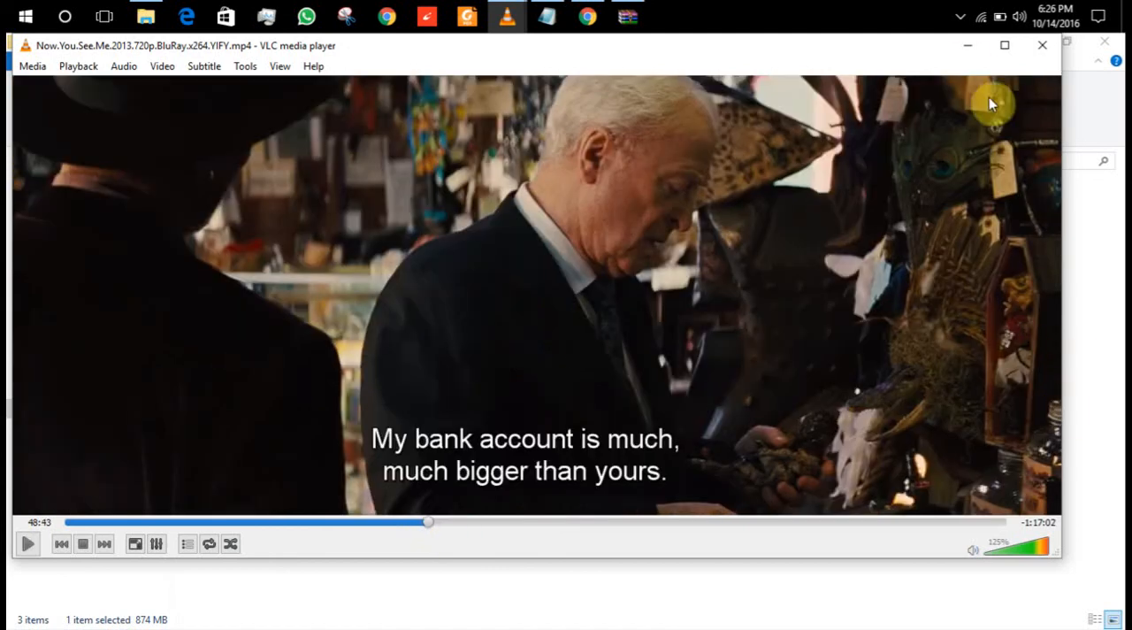
mouse_move(967, 46)
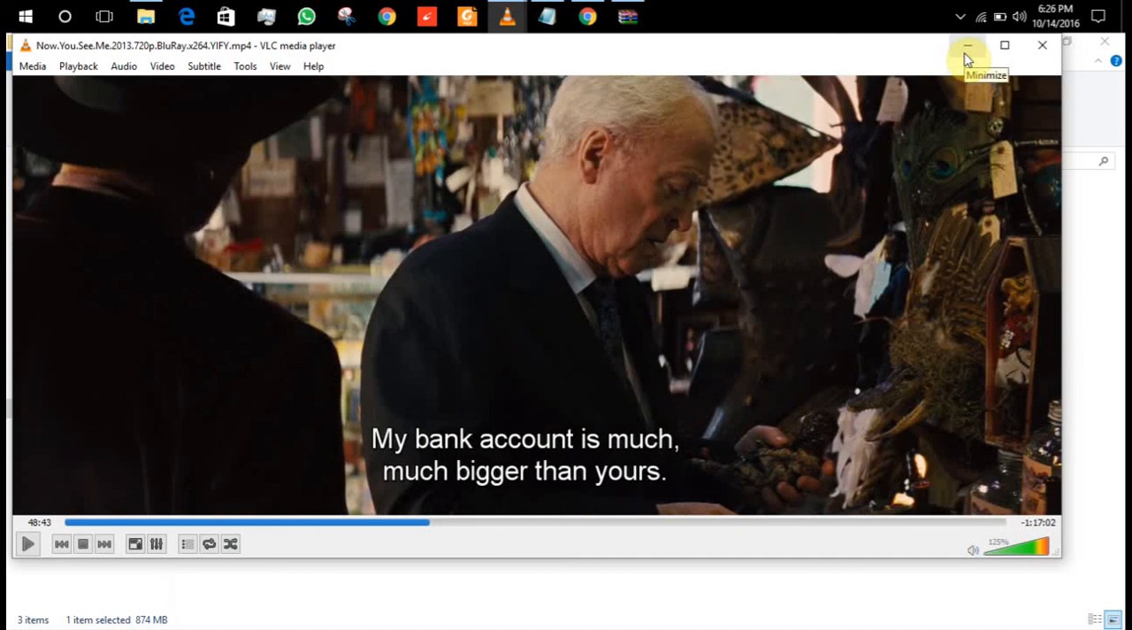
mouse_move(968, 53)
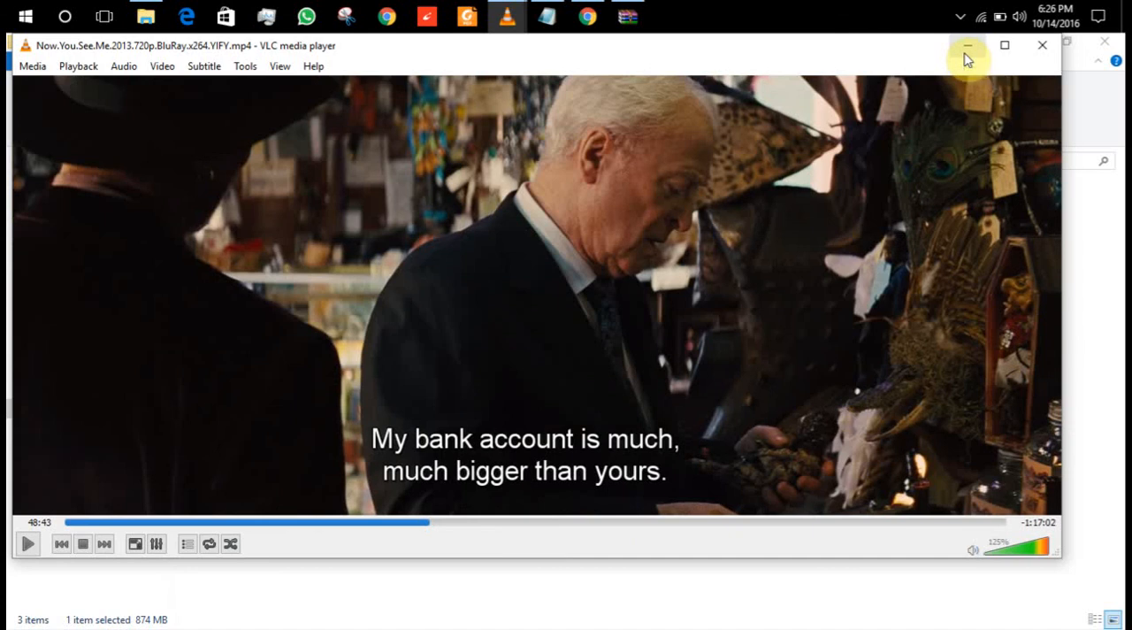